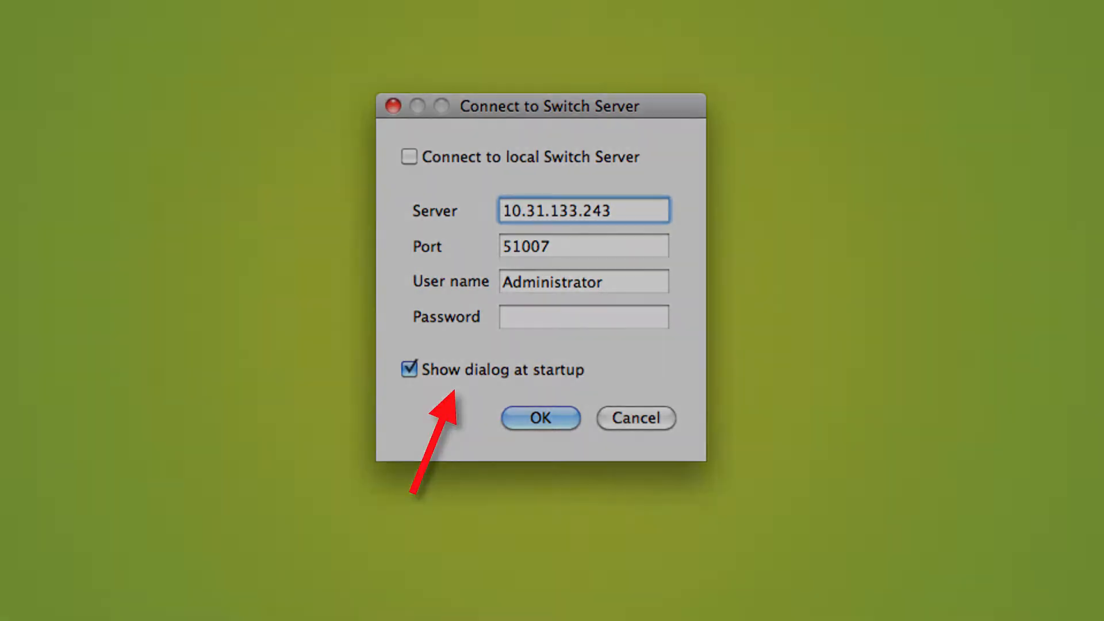
Step: Reconnect to the server, open user management, and name the new user Customer07
{"action": "left_click", "coordinate": [221, 12]}
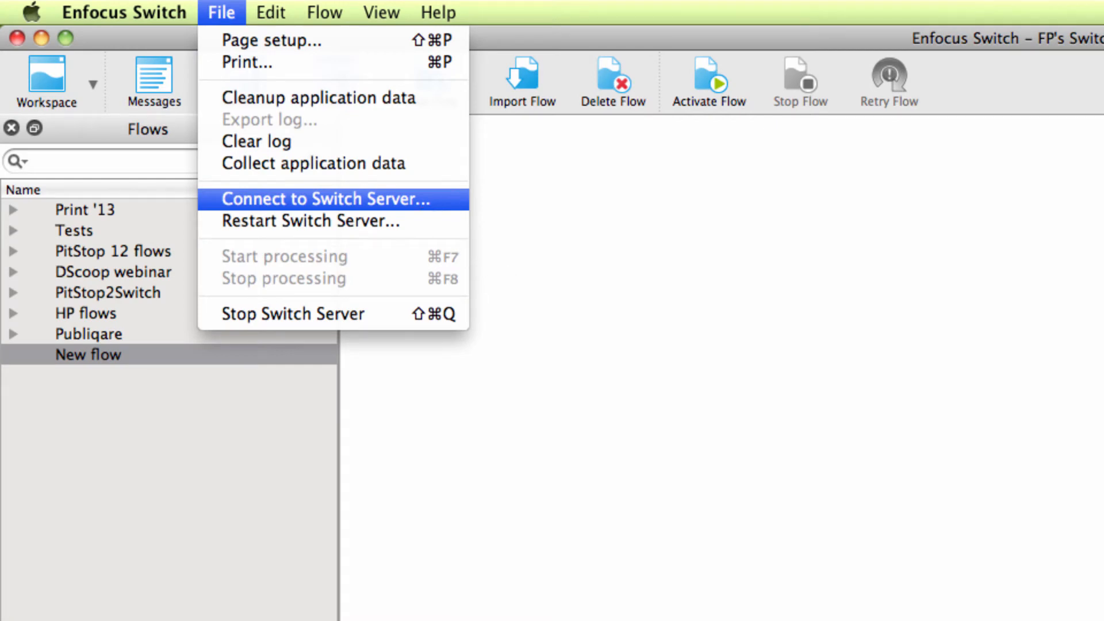
{"action": "left_click", "coordinate": [327, 198]}
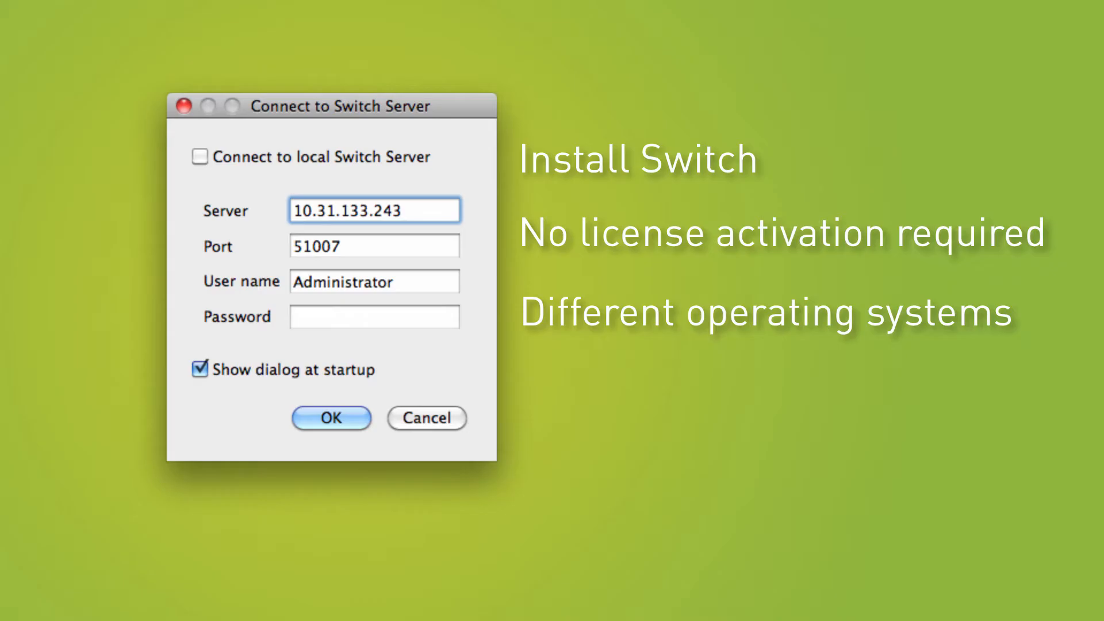
{"action": "left_click", "coordinate": [330, 418]}
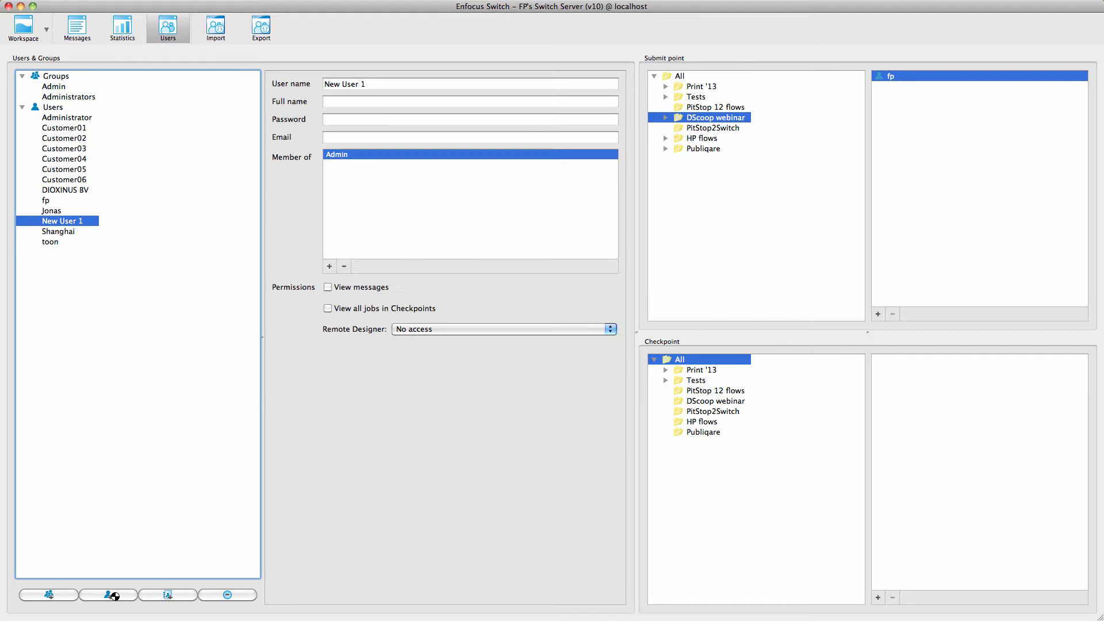
{"action": "type", "text": "C"}
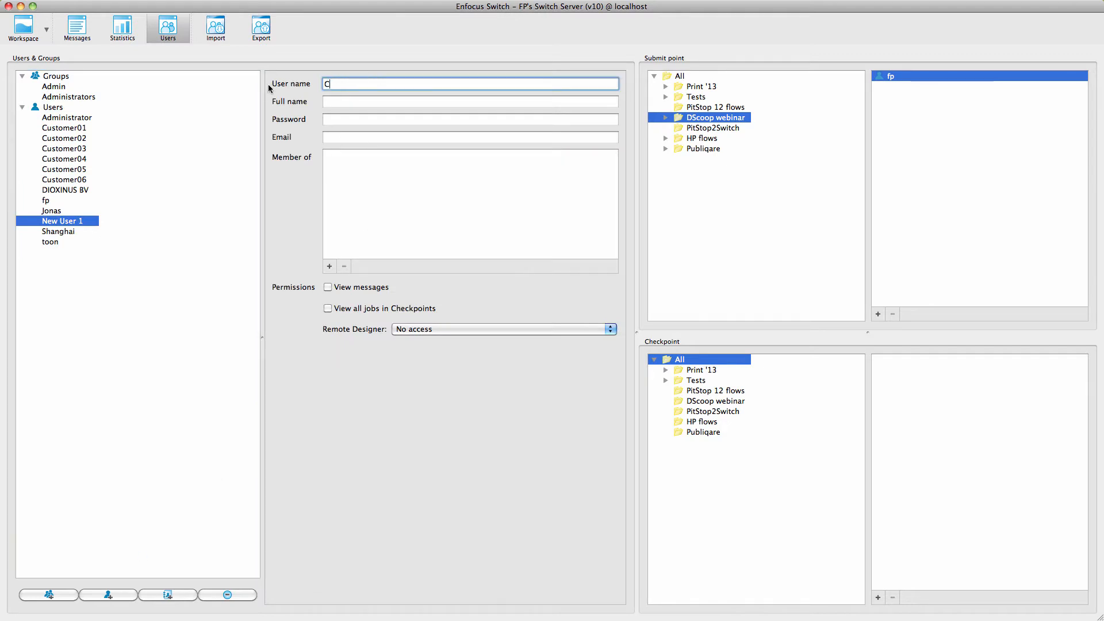
{"action": "type", "text": "ustomer07"}
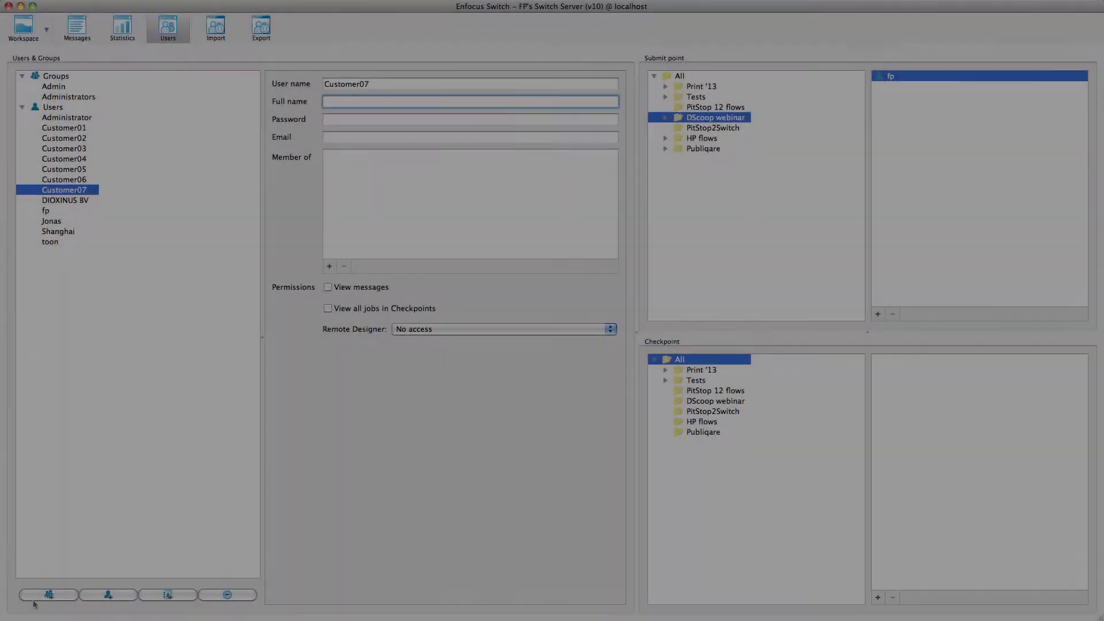
Step: Create group 'Customers' with a chosen manager and members Customer01 through Customer07
{"action": "left_click", "coordinate": [48, 595]}
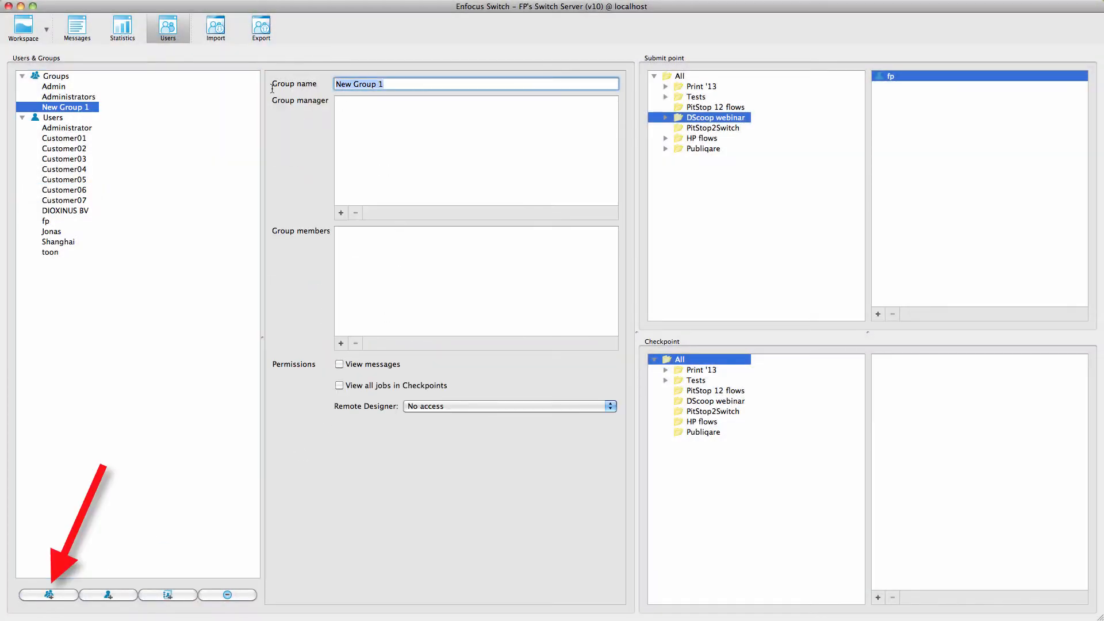
{"action": "type", "text": "Customers"}
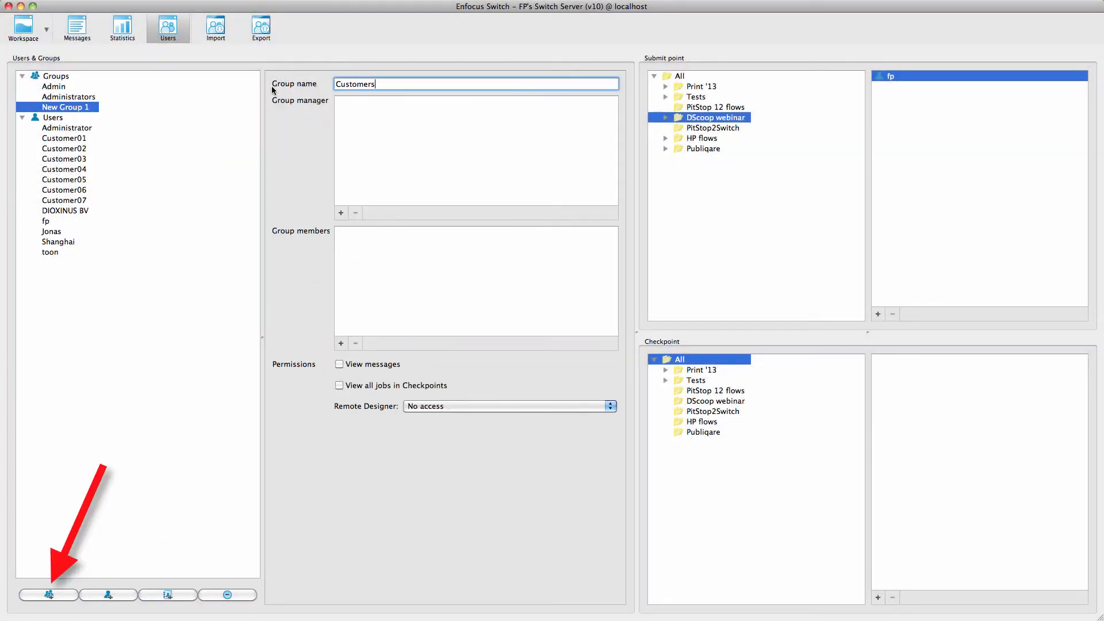
{"action": "left_click", "coordinate": [341, 344]}
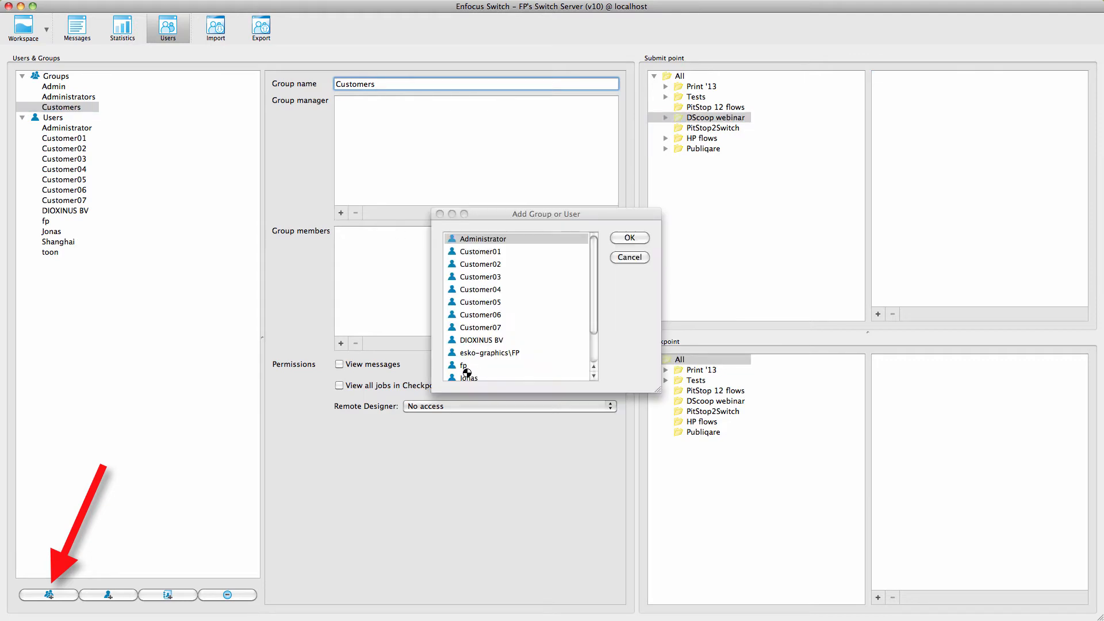
{"action": "left_click", "coordinate": [628, 238]}
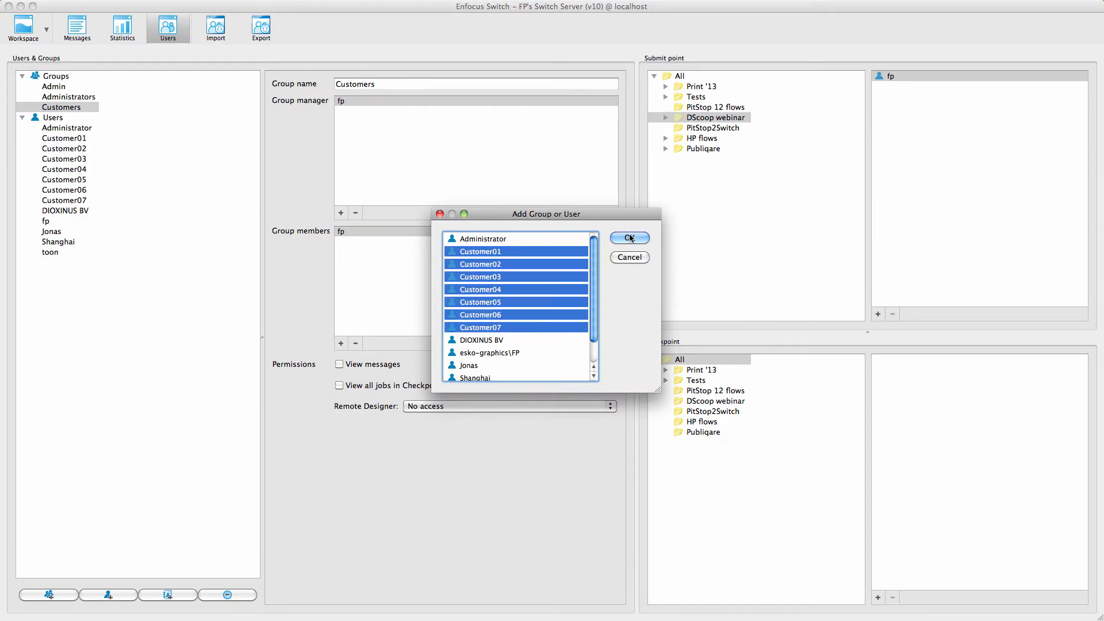
{"action": "left_click", "coordinate": [628, 238]}
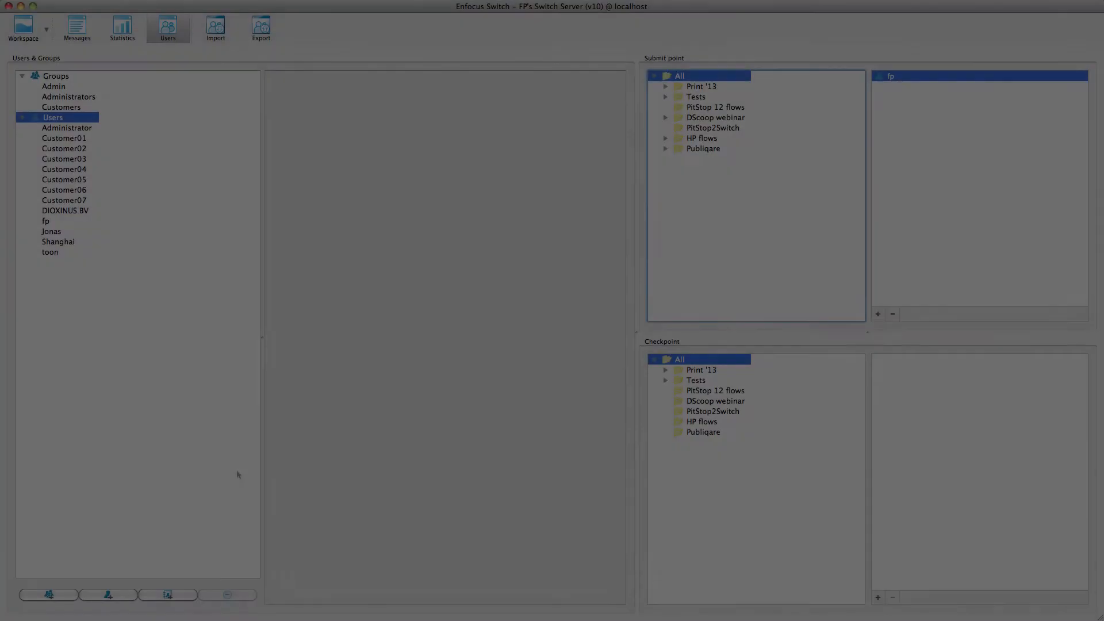
Step: Search Active Directory for 'fred' and import esko-graphics\FP into the users list
{"action": "left_click", "coordinate": [167, 595]}
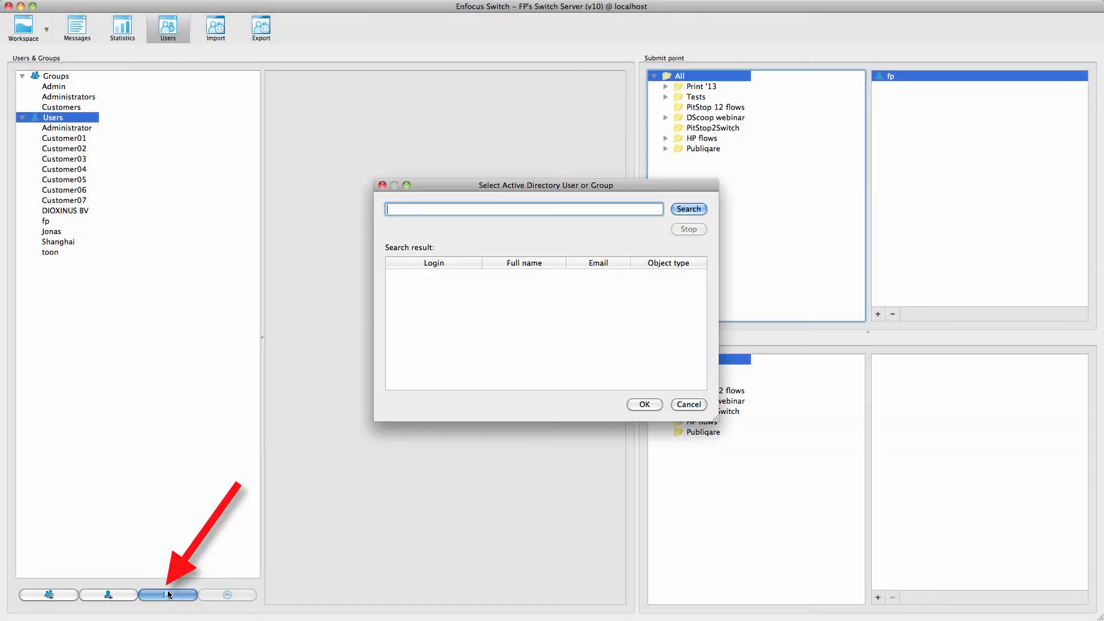
{"action": "type", "text": "freddy pieters"}
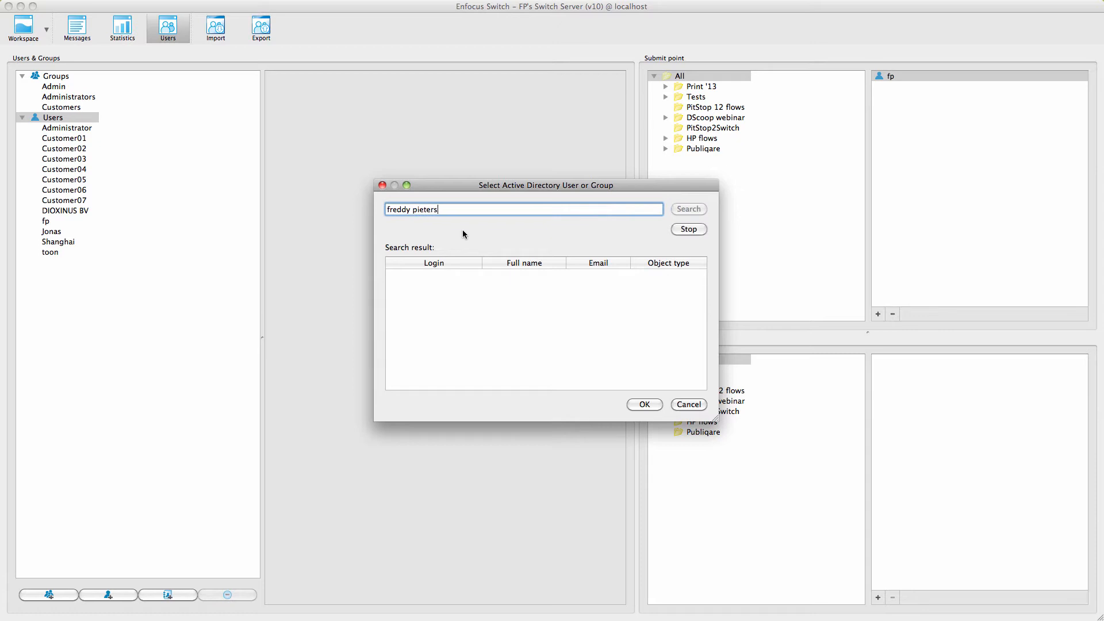
{"action": "mouse_move", "coordinate": [474, 279]}
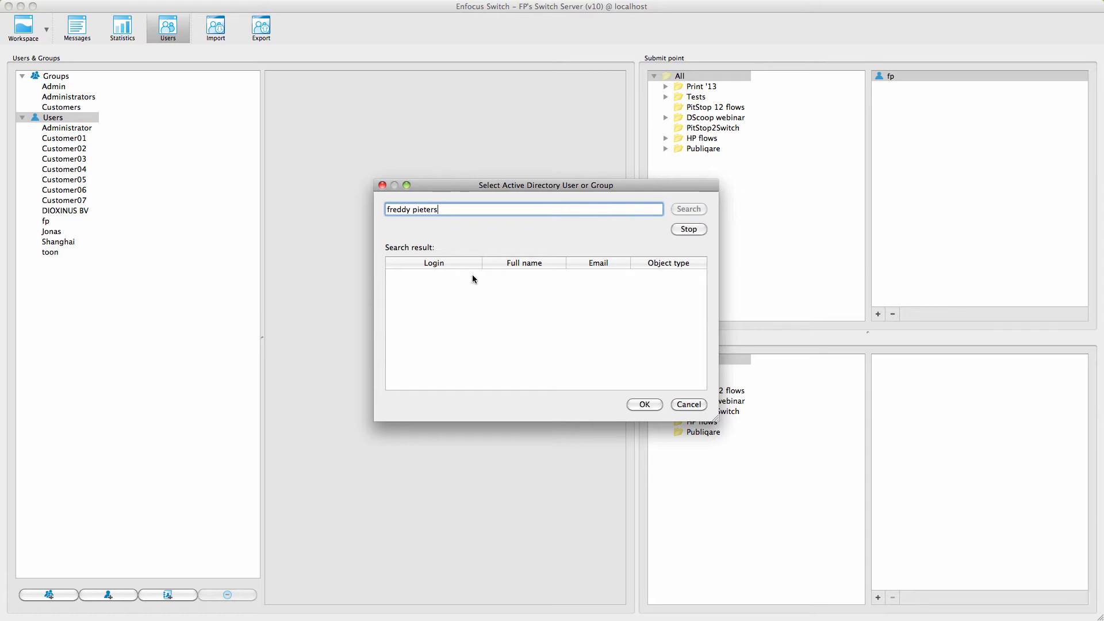
{"action": "left_click", "coordinate": [687, 209]}
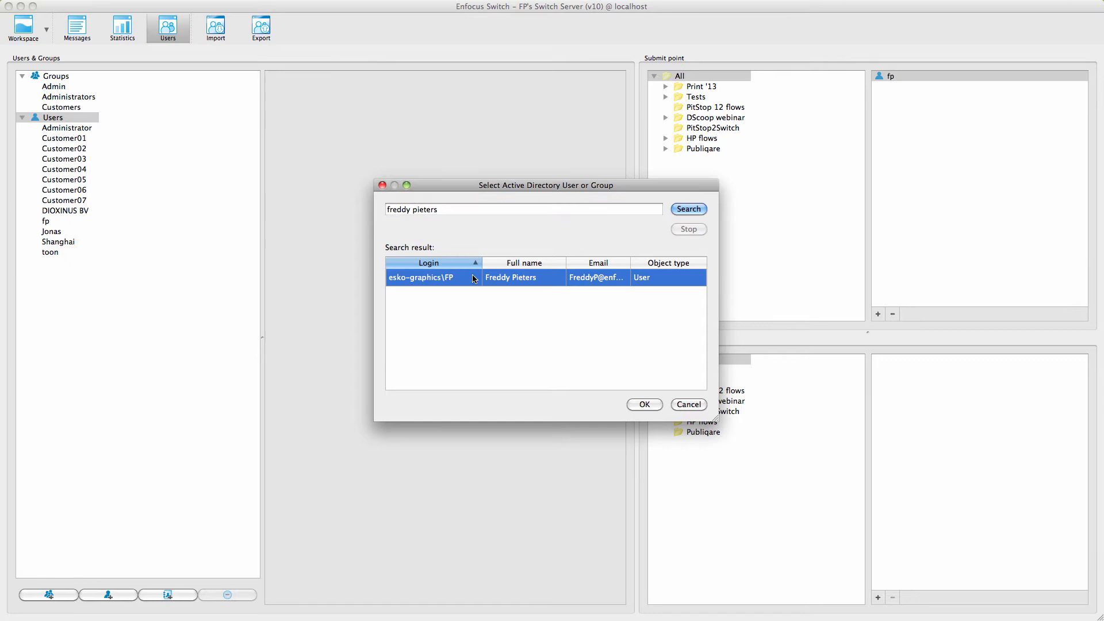
{"action": "left_click", "coordinate": [643, 404]}
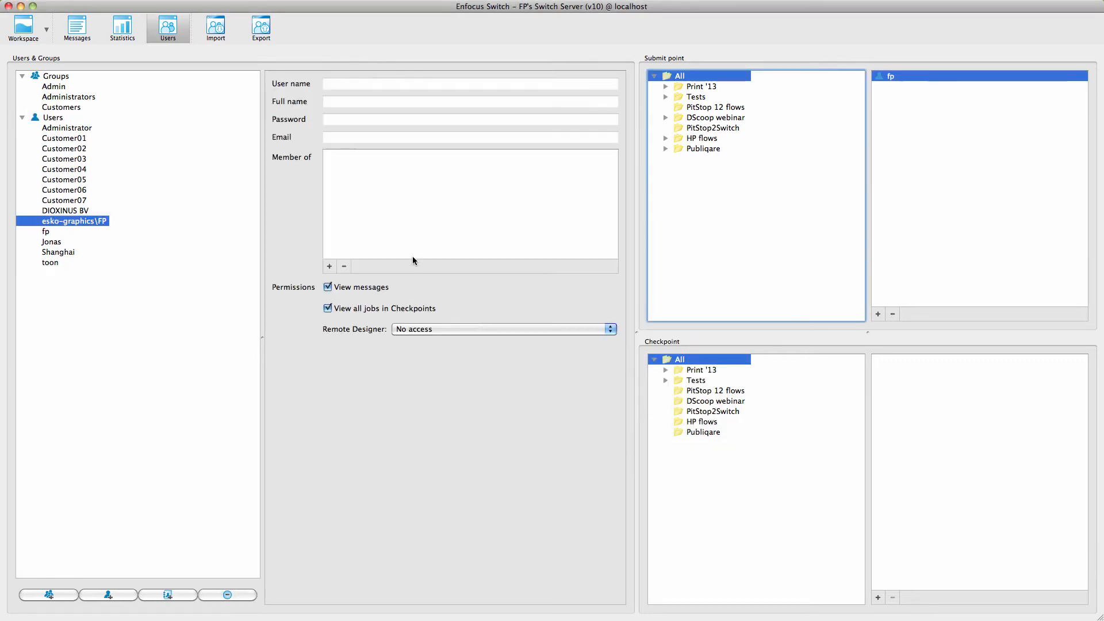
{"action": "mouse_move", "coordinate": [374, 451]}
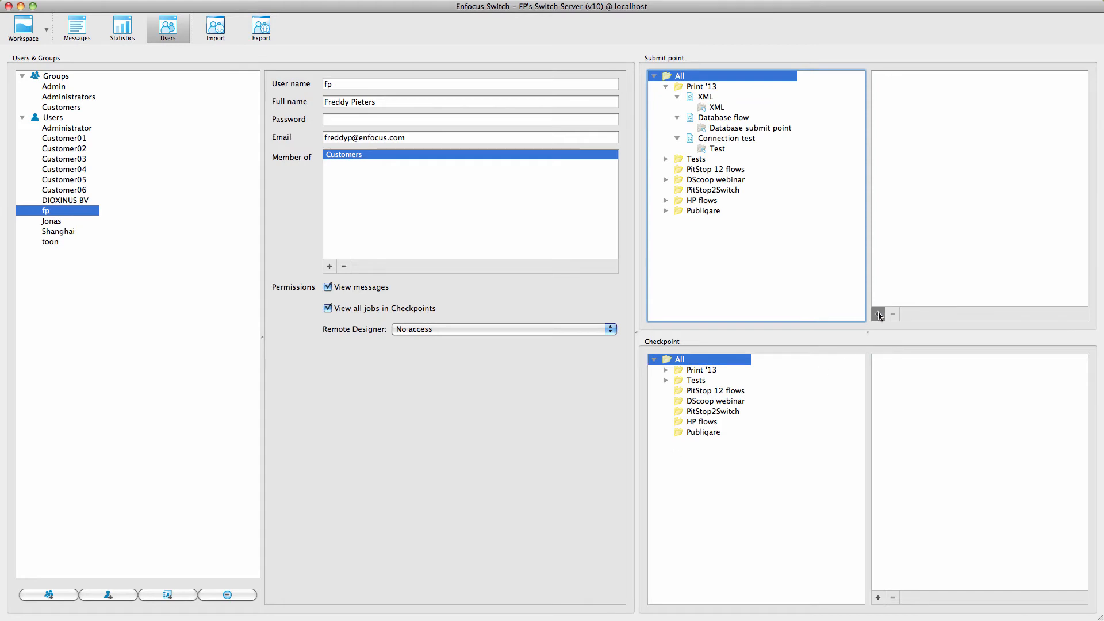
Step: Grant the Admin group access to Print '13 and Customers to the Database submit point
{"action": "left_click", "coordinate": [329, 266]}
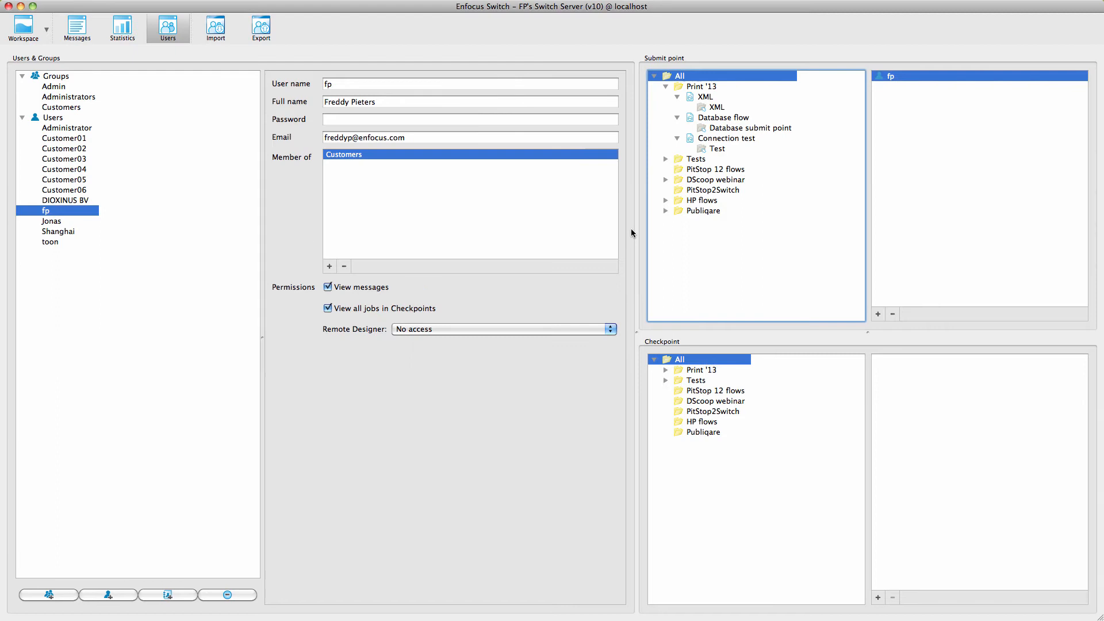
{"action": "left_click", "coordinate": [702, 86]}
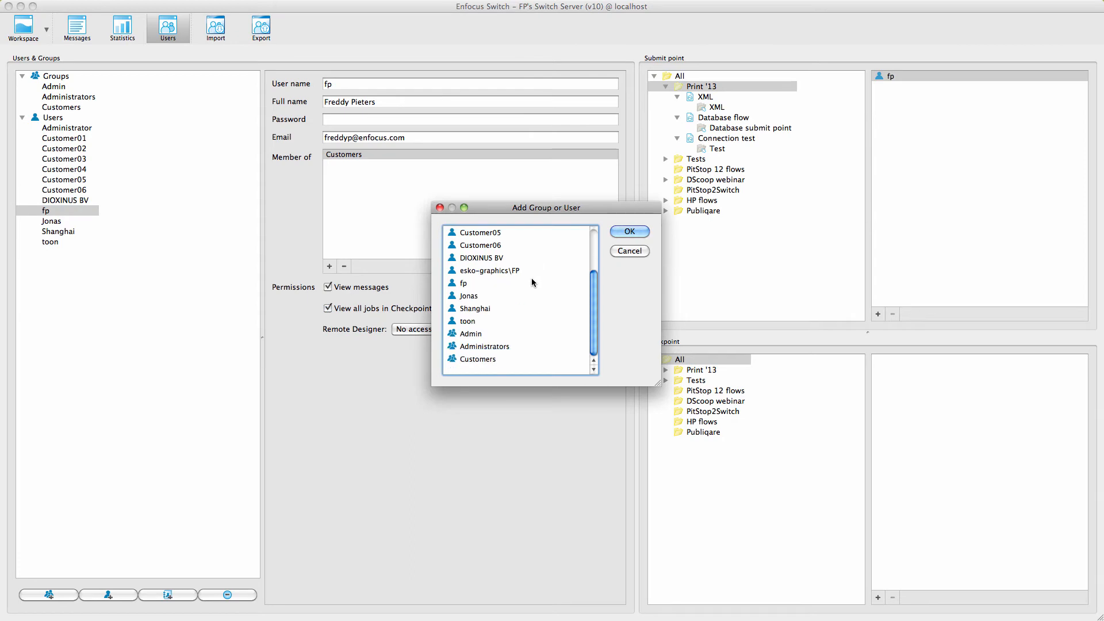
{"action": "mouse_move", "coordinate": [461, 333]}
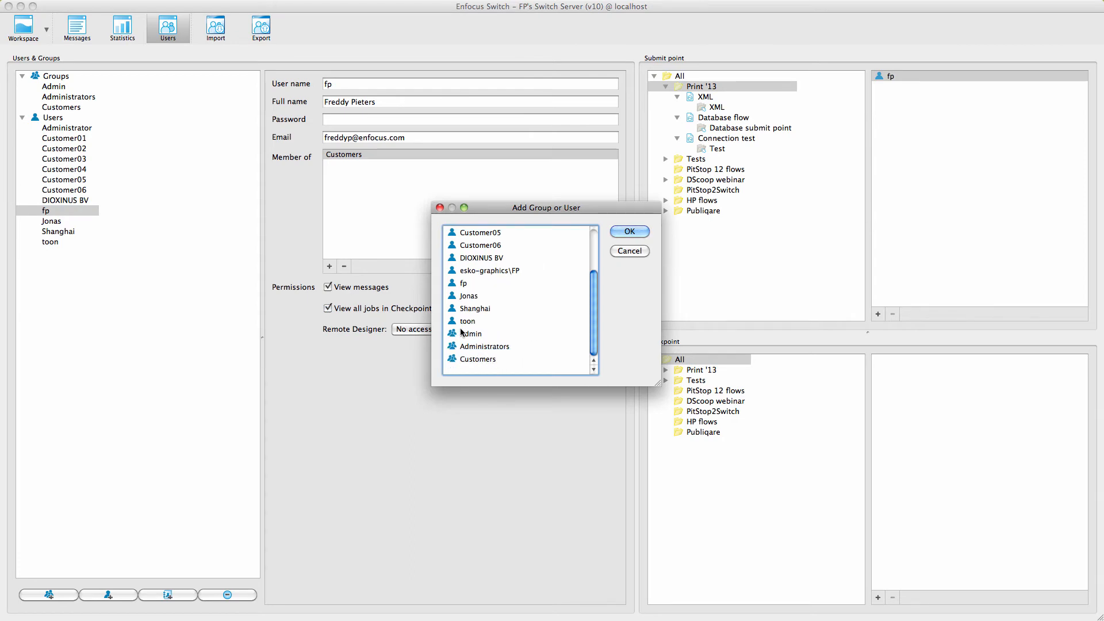
{"action": "left_click", "coordinate": [628, 231]}
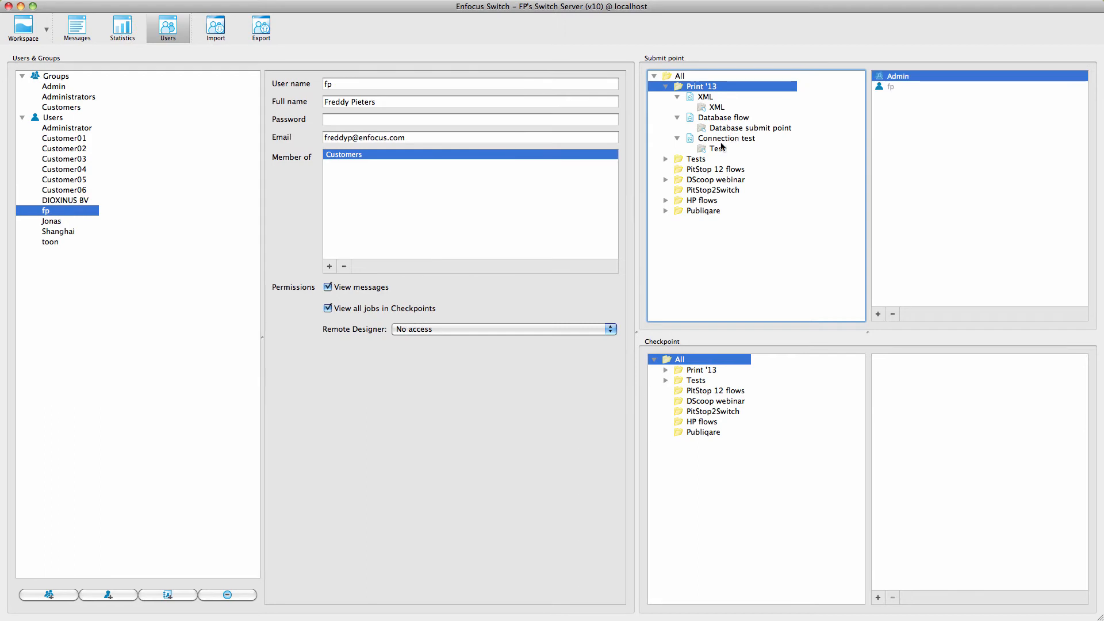
{"action": "left_click", "coordinate": [745, 128]}
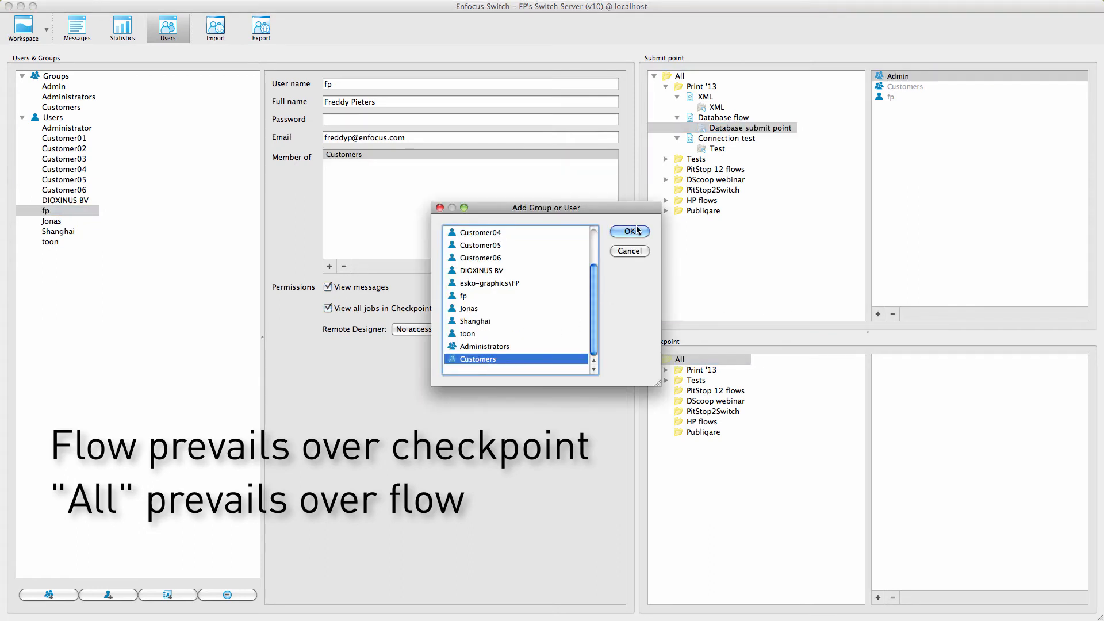
{"action": "left_click", "coordinate": [628, 231]}
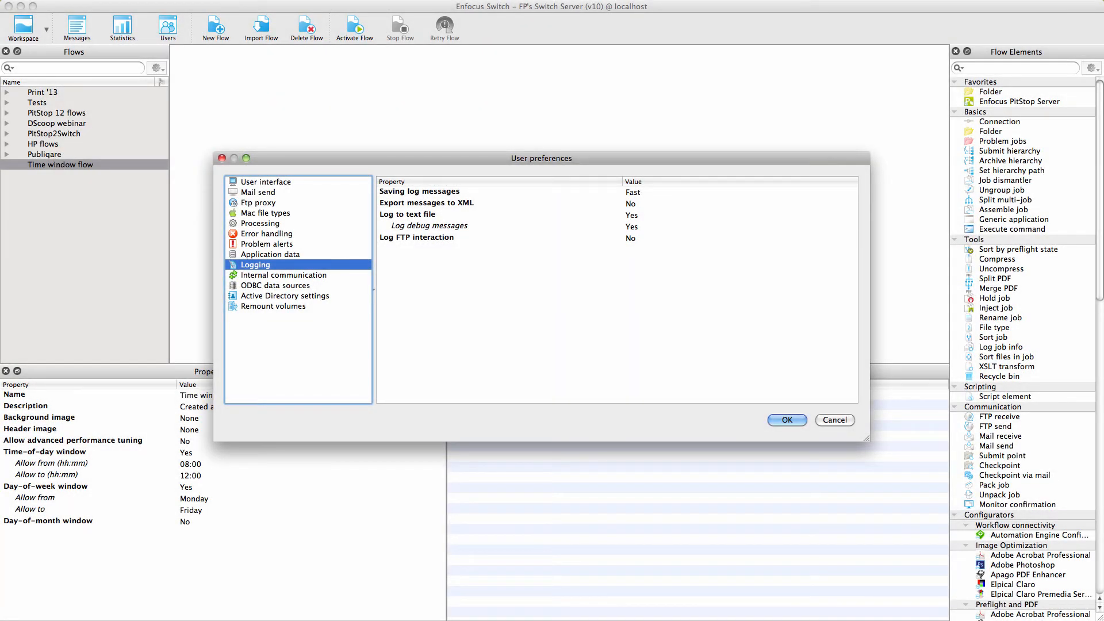
Step: Show Application data preferences with 48-hour job ticket and 4-hour log message retention
{"action": "left_click_drag", "start_coordinate": [542, 158], "coordinate": [538, 116]}
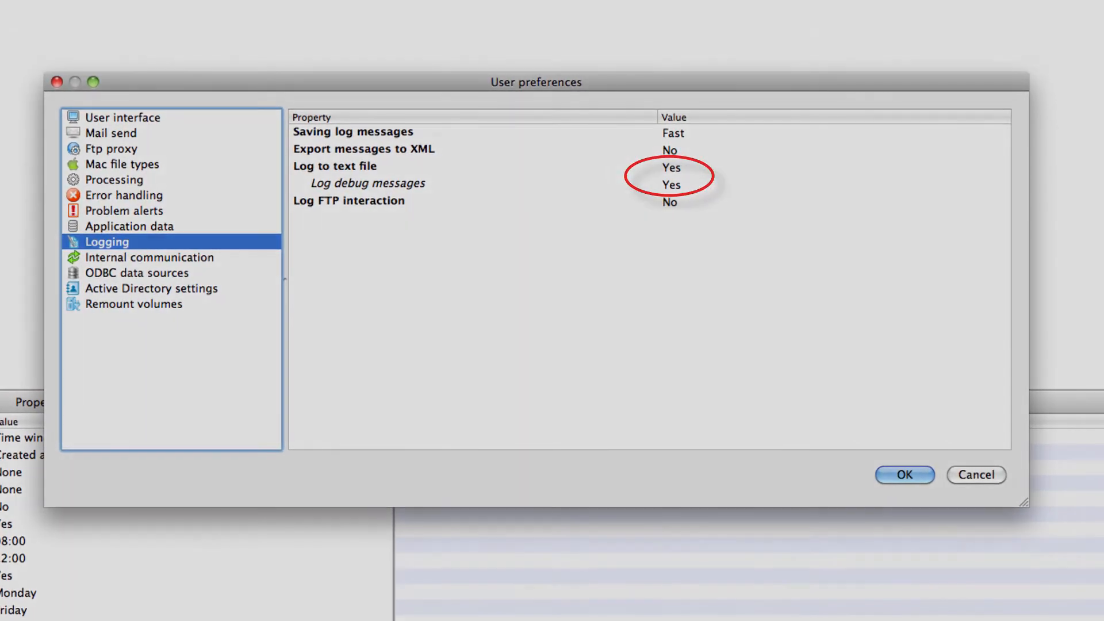
{"action": "left_click", "coordinate": [270, 254]}
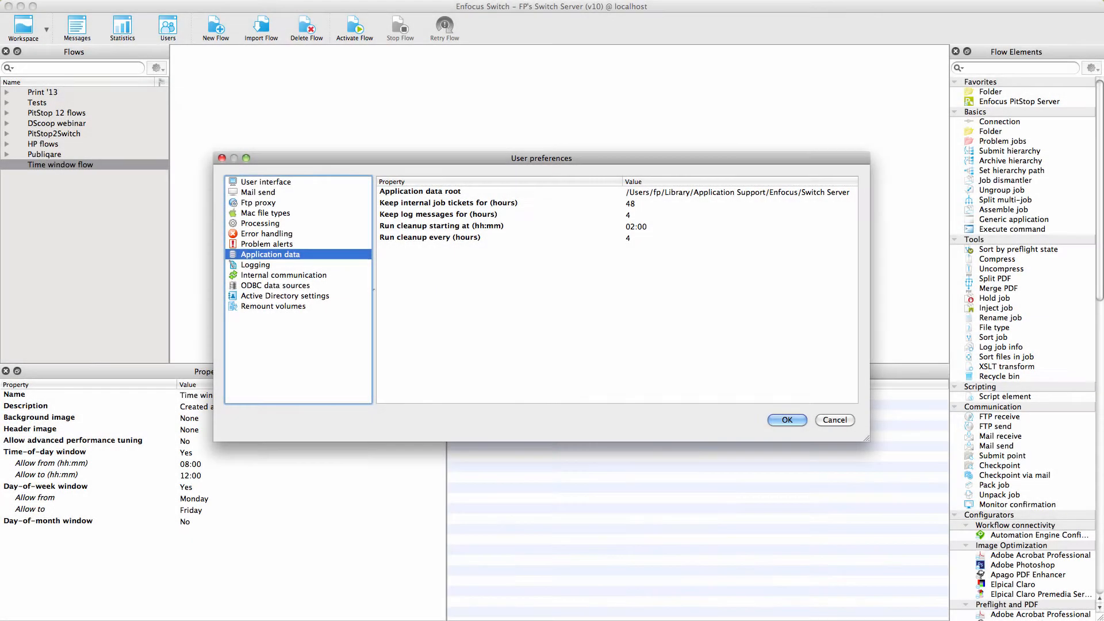